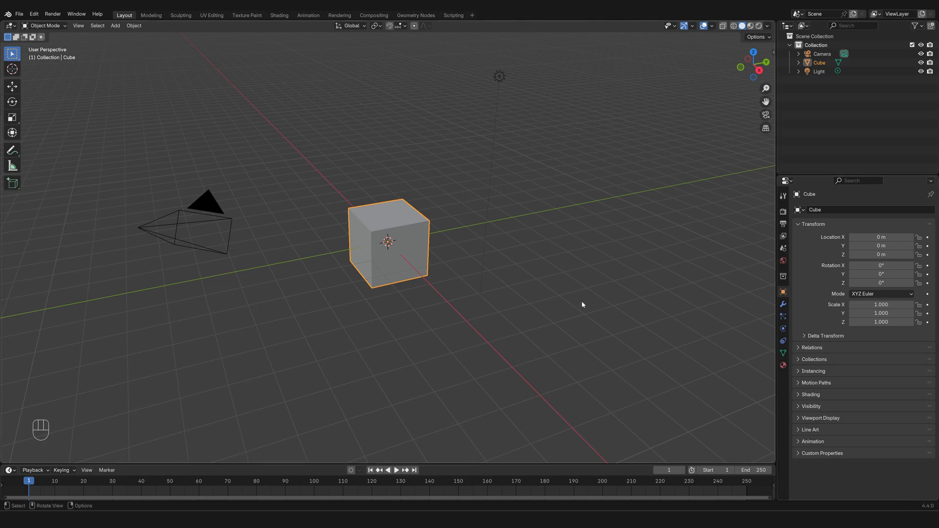
{"action": "mouse_move", "coordinate": [593, 303]}
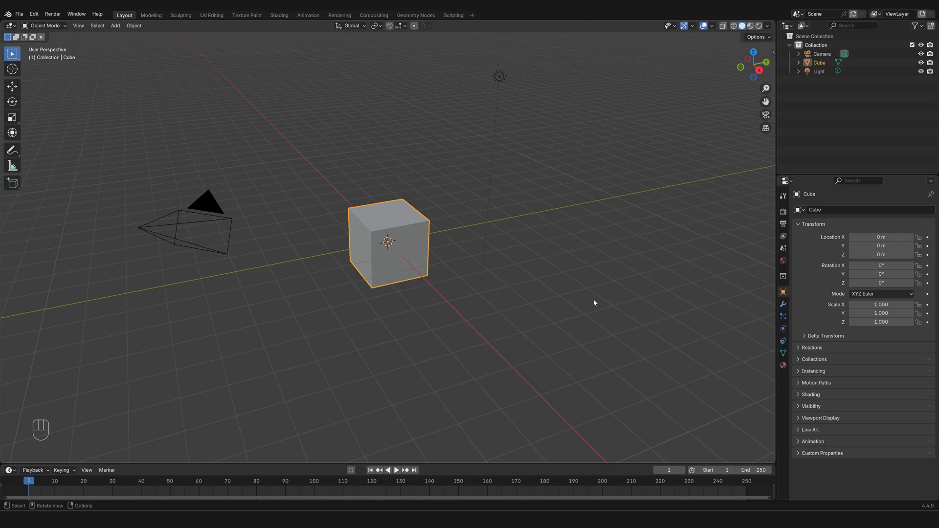
{"action": "mouse_move", "coordinate": [411, 285]}
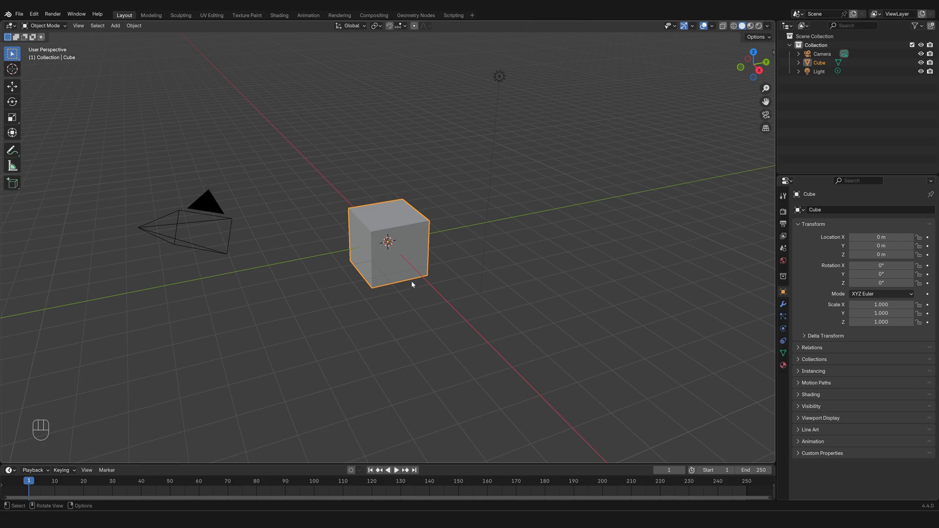
{"action": "mouse_move", "coordinate": [353, 270]}
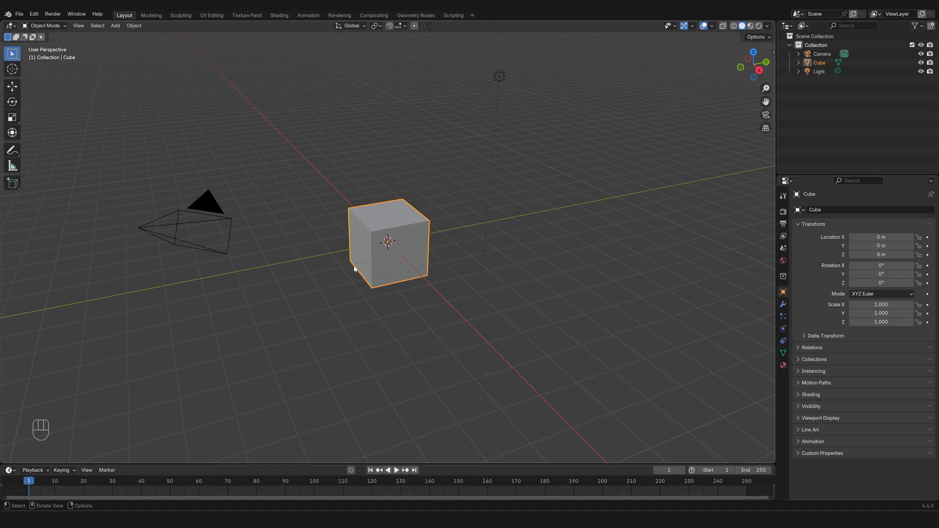
{"action": "mouse_move", "coordinate": [418, 289]}
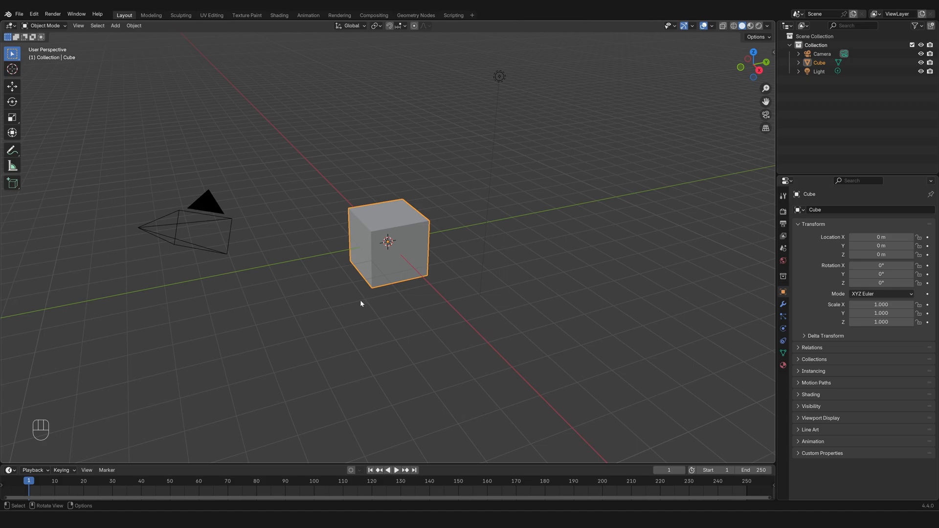
{"action": "mouse_move", "coordinate": [91, 412]}
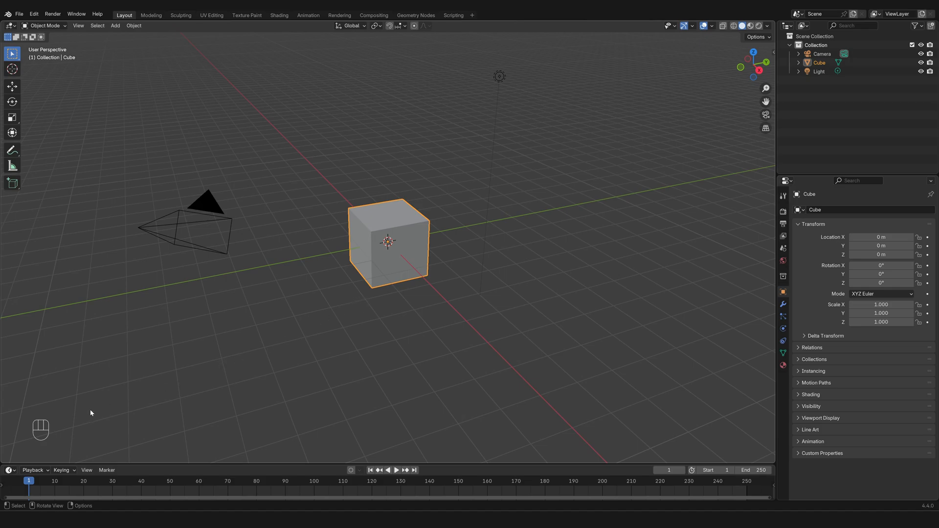
{"action": "mouse_move", "coordinate": [34, 451]}
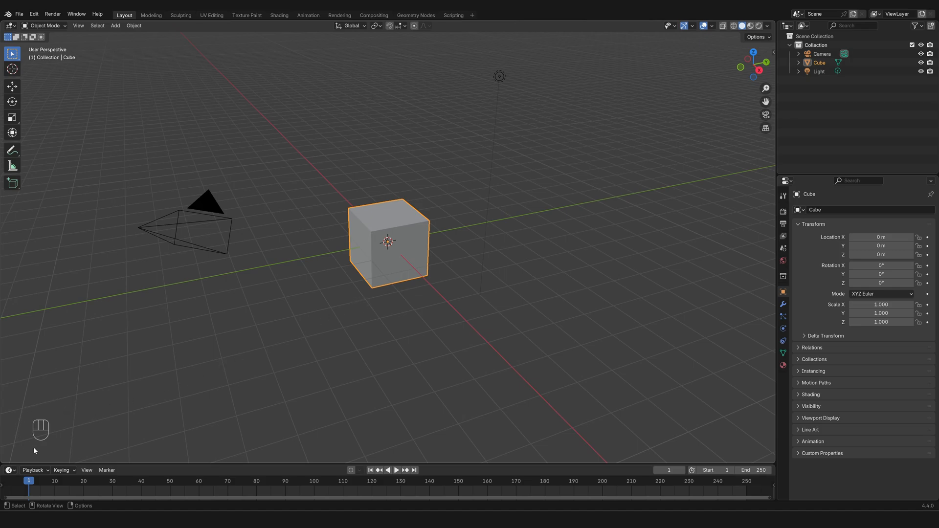
{"action": "mouse_move", "coordinate": [557, 307]}
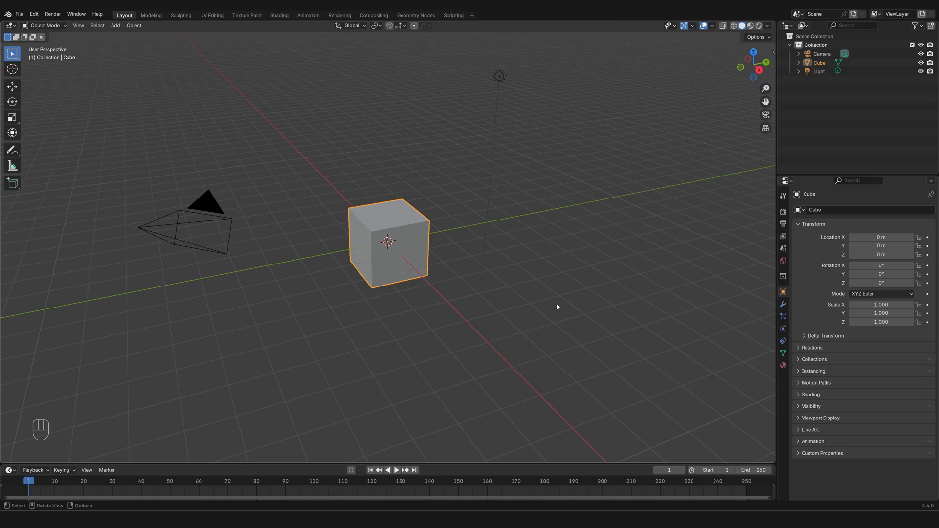
{"action": "mouse_move", "coordinate": [513, 272]}
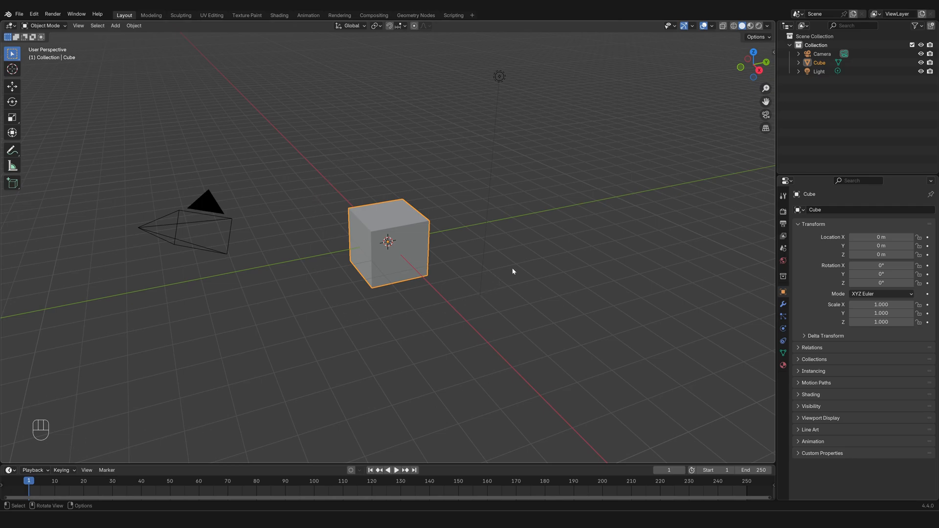
{"action": "mouse_move", "coordinate": [446, 331]}
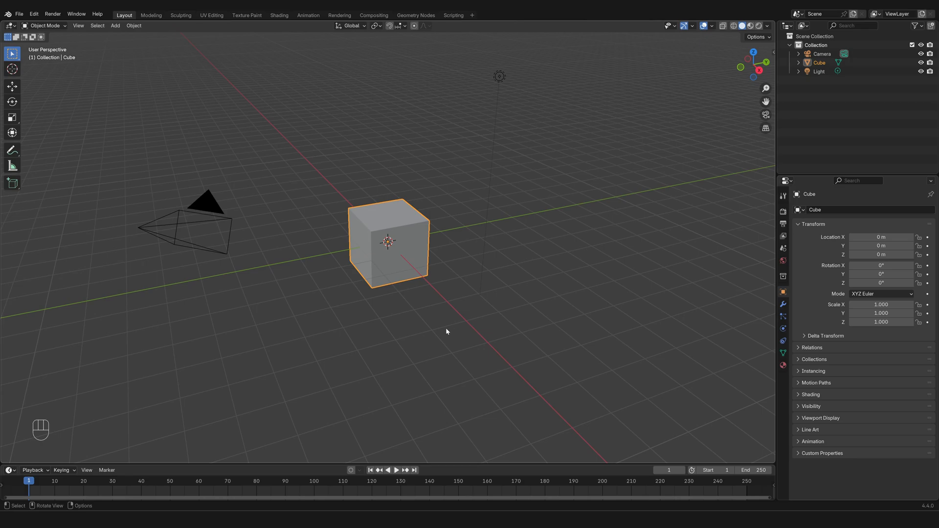
{"action": "mouse_move", "coordinate": [30, 369]}
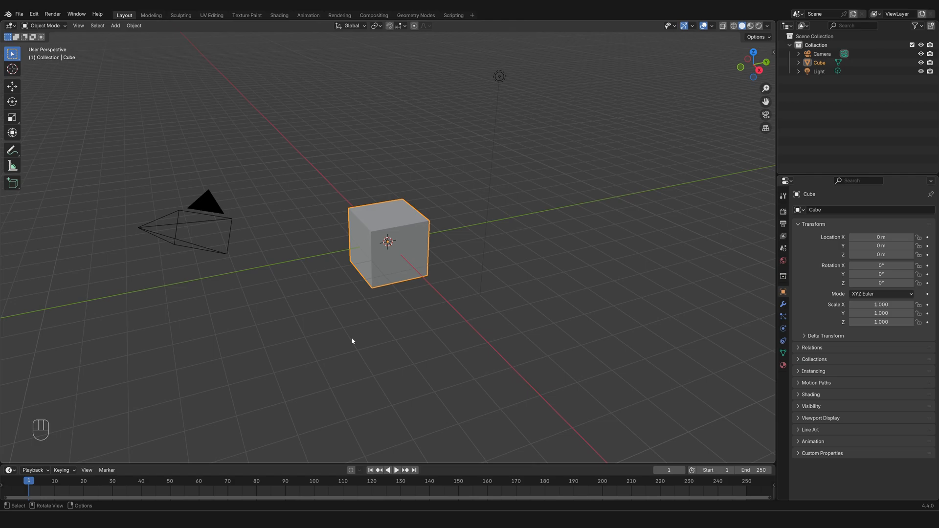
{"action": "mouse_move", "coordinate": [320, 336]}
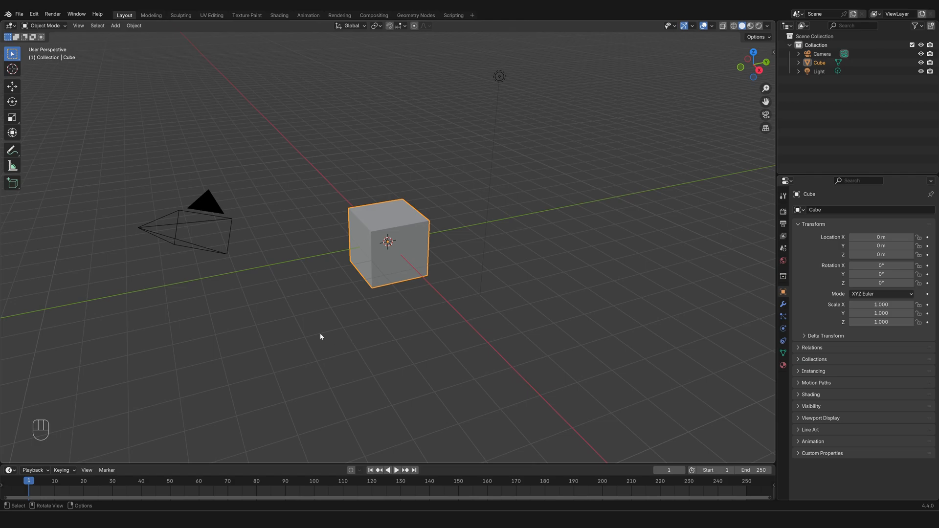
{"action": "mouse_move", "coordinate": [312, 333]}
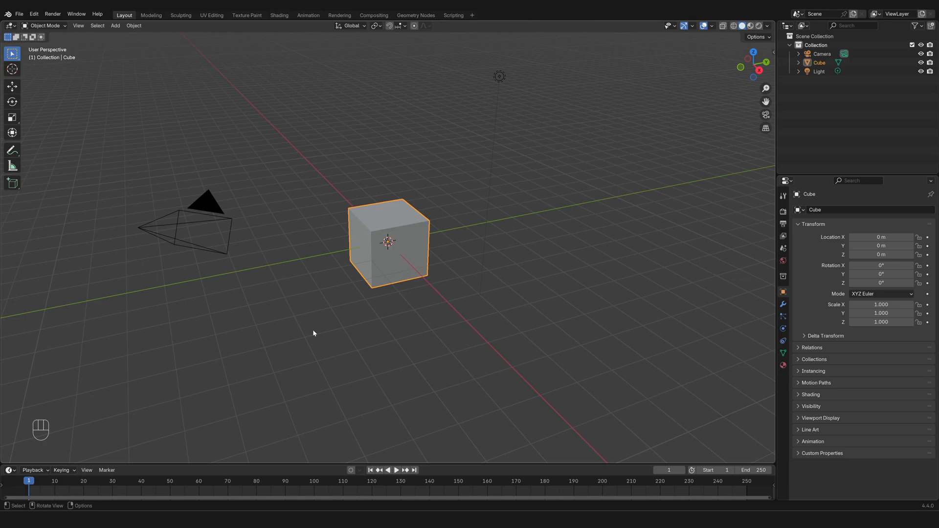
{"action": "mouse_move", "coordinate": [339, 264]}
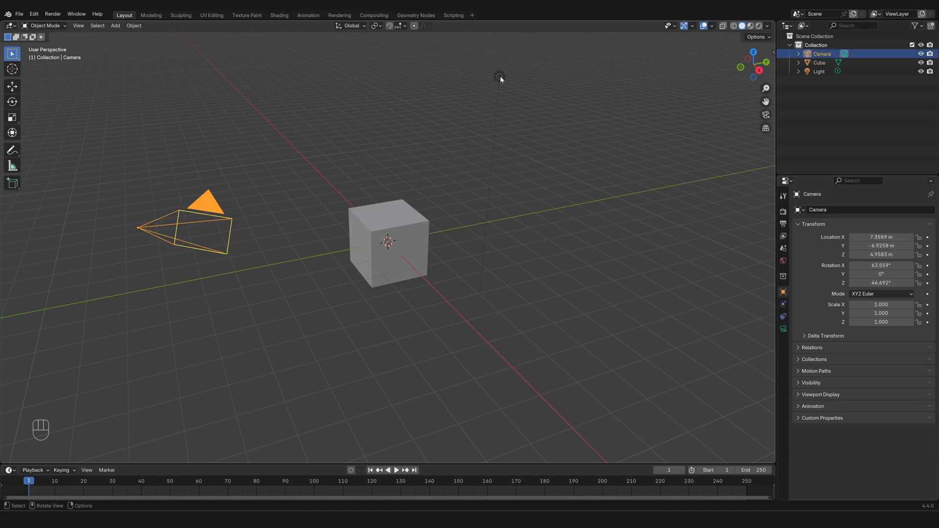
Select the light, then the cube, and orbit the view so the camera sits upper left
{"action": "left_click", "coordinate": [818, 71]}
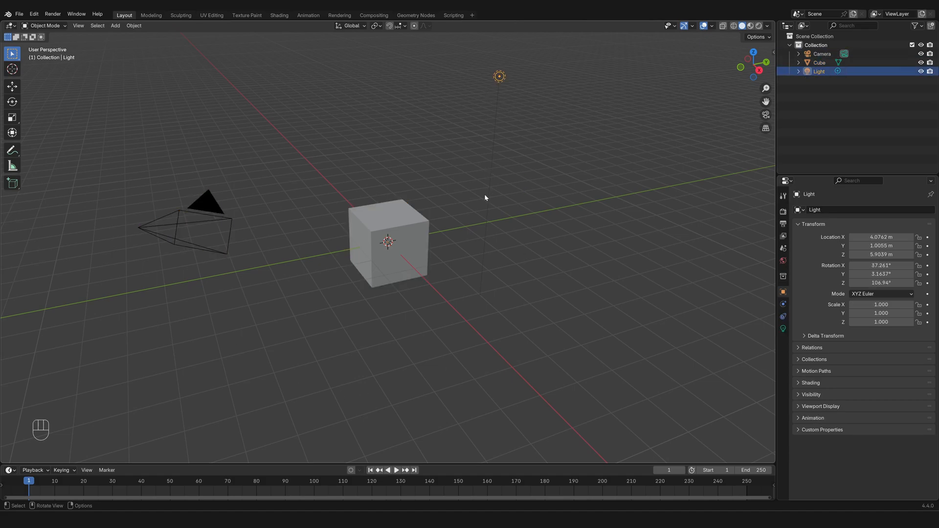
{"action": "mouse_move", "coordinate": [386, 216]}
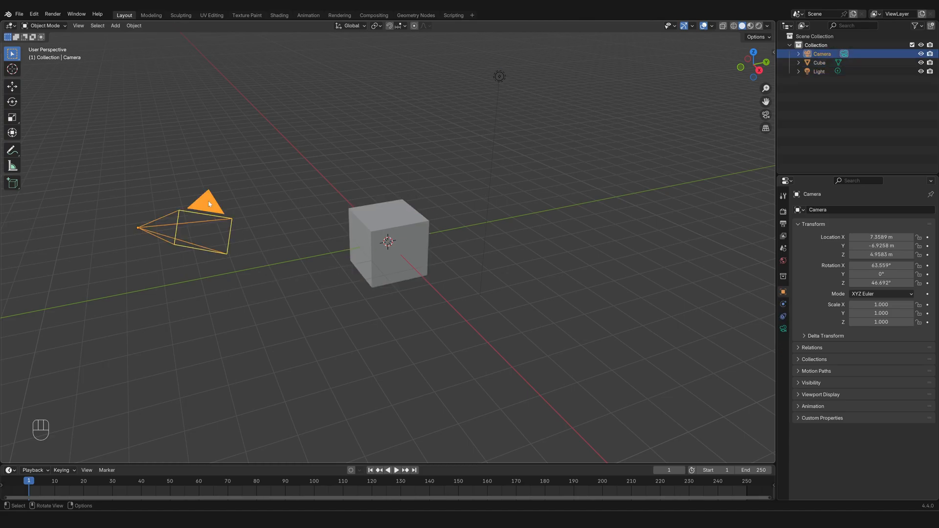
{"action": "left_click", "coordinate": [818, 71]}
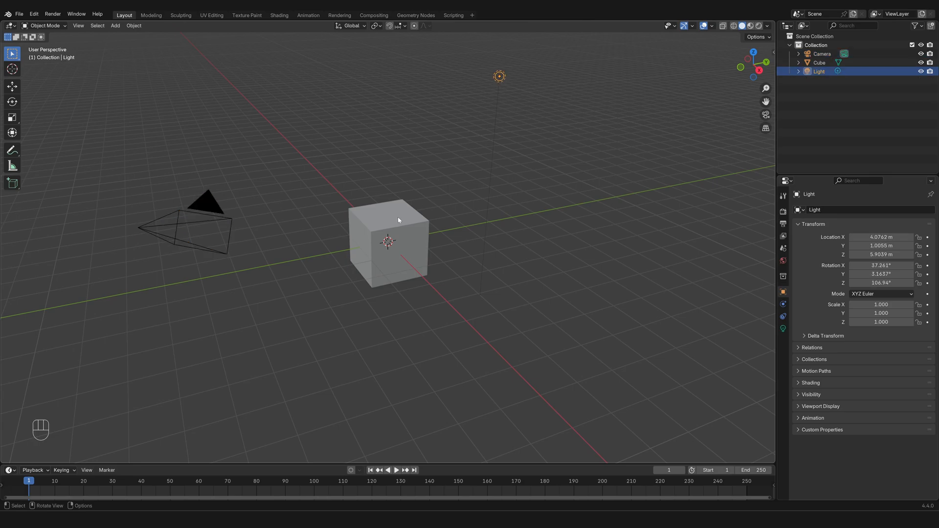
{"action": "left_click", "coordinate": [388, 240]}
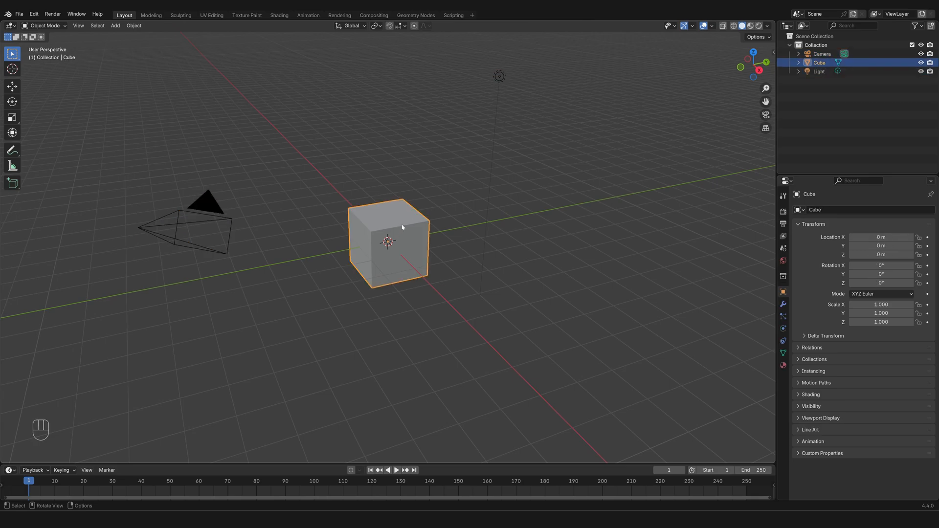
{"action": "mouse_move", "coordinate": [387, 240]}
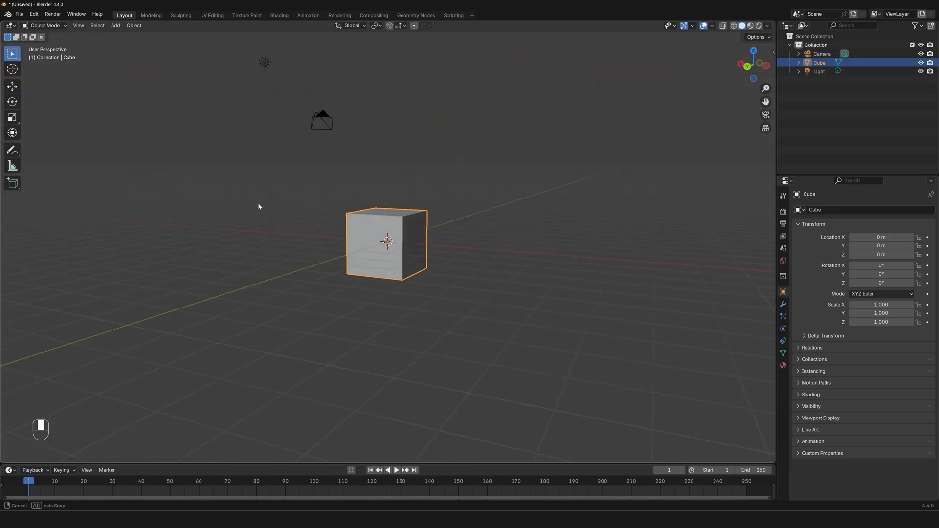
{"action": "left_click_drag", "start_coordinate": [259, 206], "coordinate": [563, 221]}
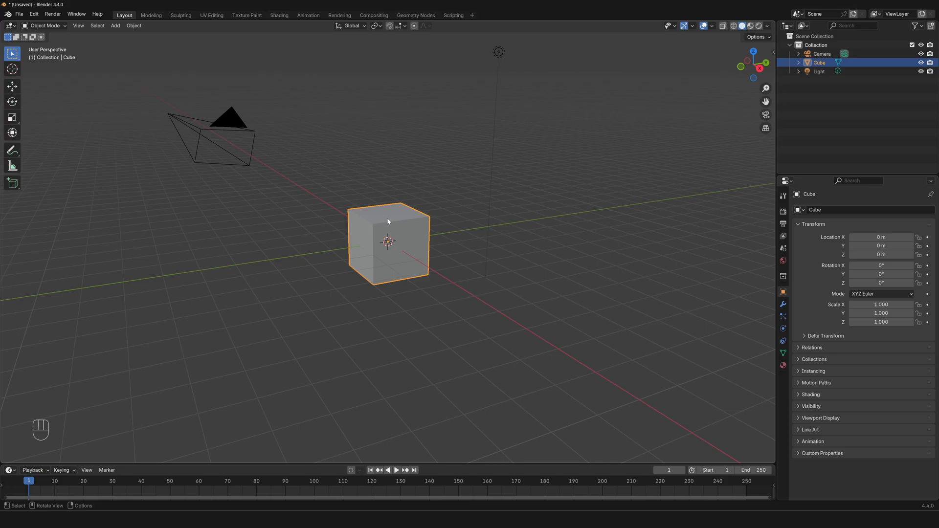
Pan the view across the scene toward a level, side-on look at the cube
{"action": "key", "text": "shift"}
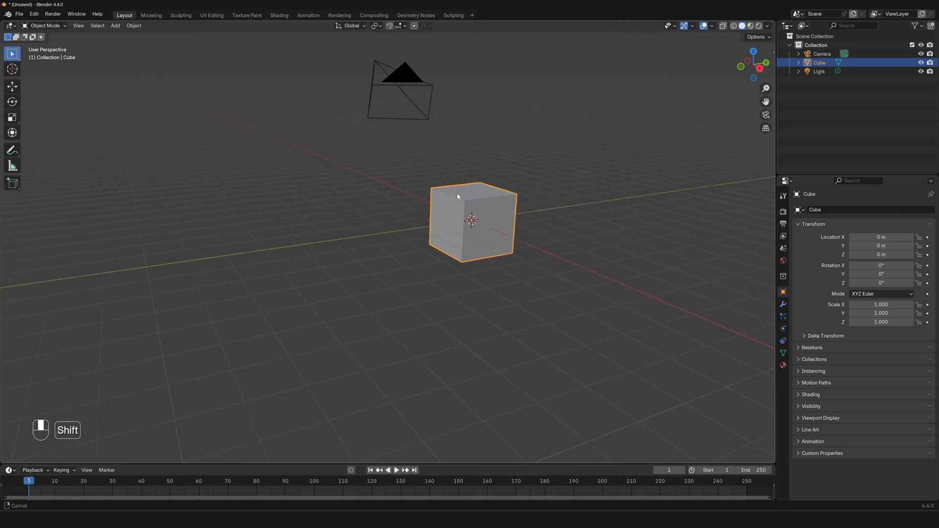
{"action": "left_click_drag", "start_coordinate": [467, 222], "coordinate": [314, 255]}
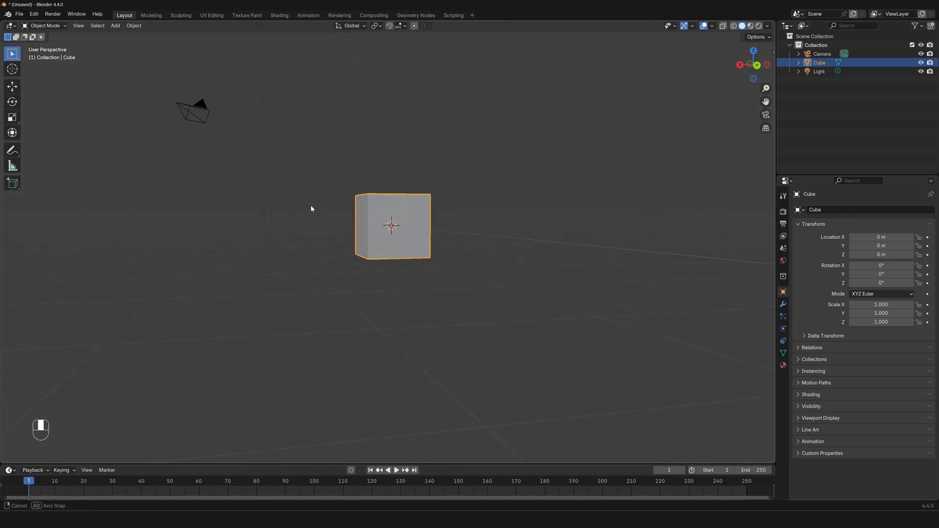
Zoom in and orbit from several sides, ending face-on and close to the cube
{"action": "left_click_drag", "start_coordinate": [311, 208], "coordinate": [552, 220]}
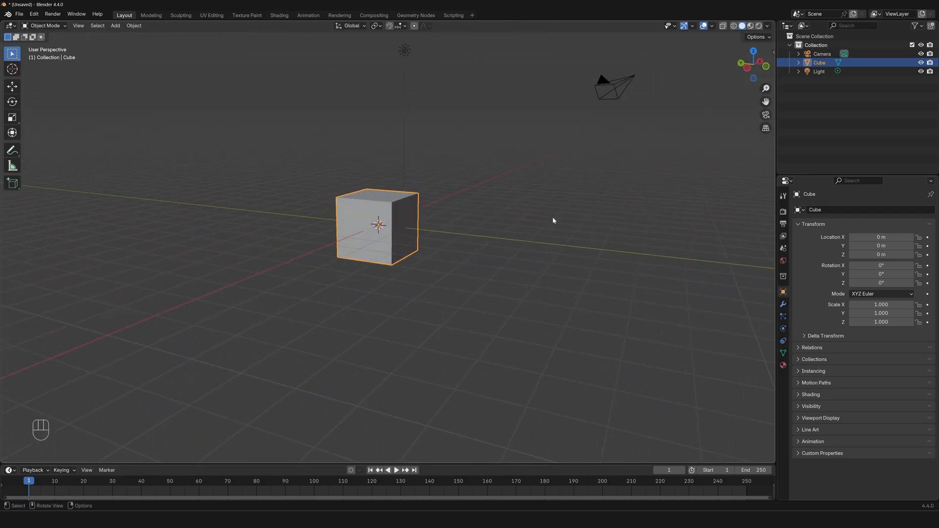
{"action": "scroll", "scroll_direction": "up", "scroll_amount": 3}
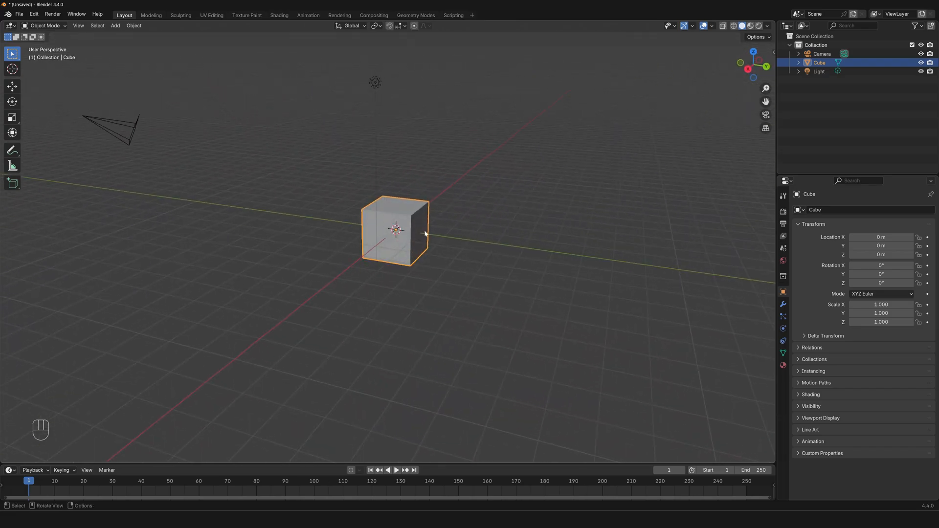
{"action": "left_click_drag", "start_coordinate": [395, 234], "coordinate": [369, 230]}
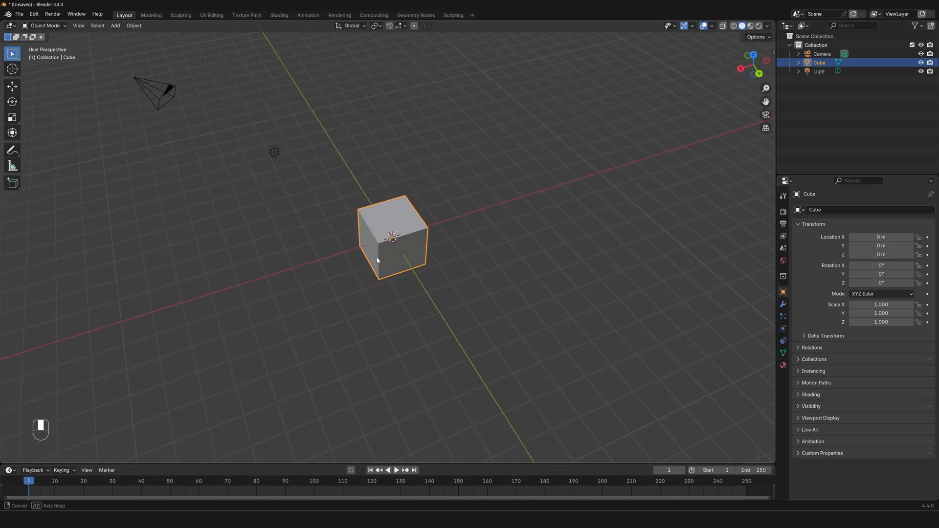
{"action": "left_click_drag", "start_coordinate": [377, 259], "coordinate": [292, 241]}
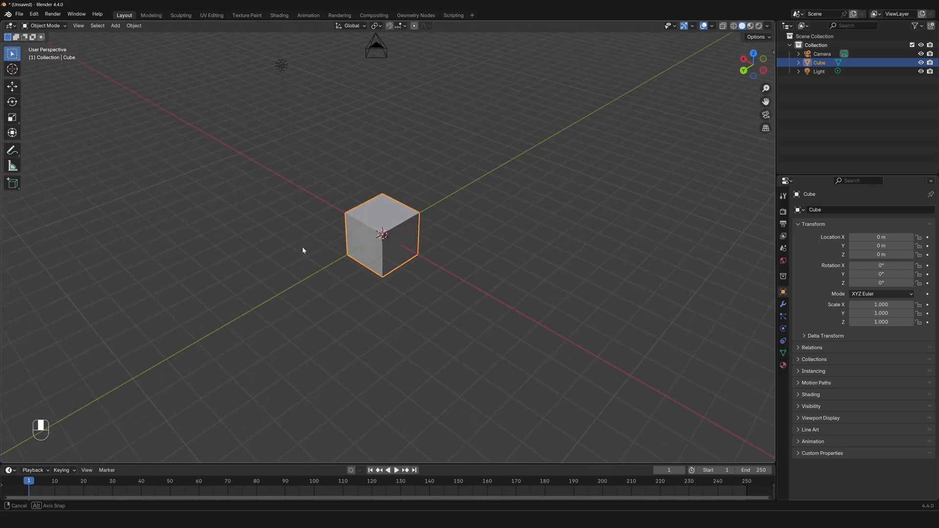
{"action": "left_click_drag", "start_coordinate": [311, 251], "coordinate": [302, 250]}
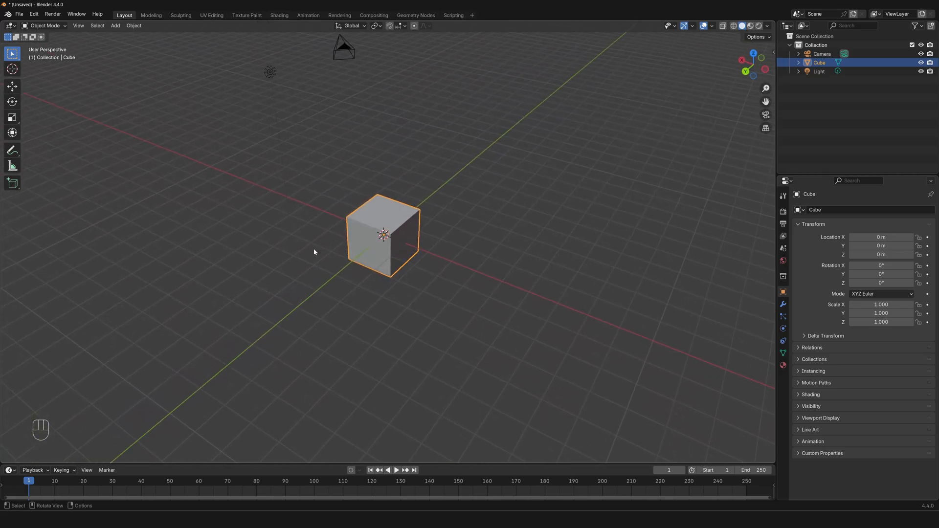
{"action": "mouse_move", "coordinate": [411, 273]}
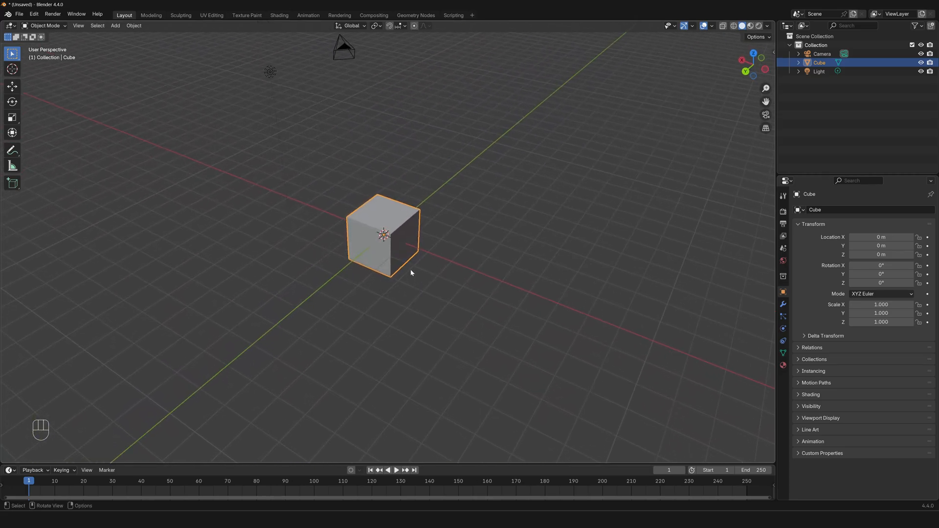
{"action": "left_click_drag", "start_coordinate": [411, 272], "coordinate": [399, 219]}
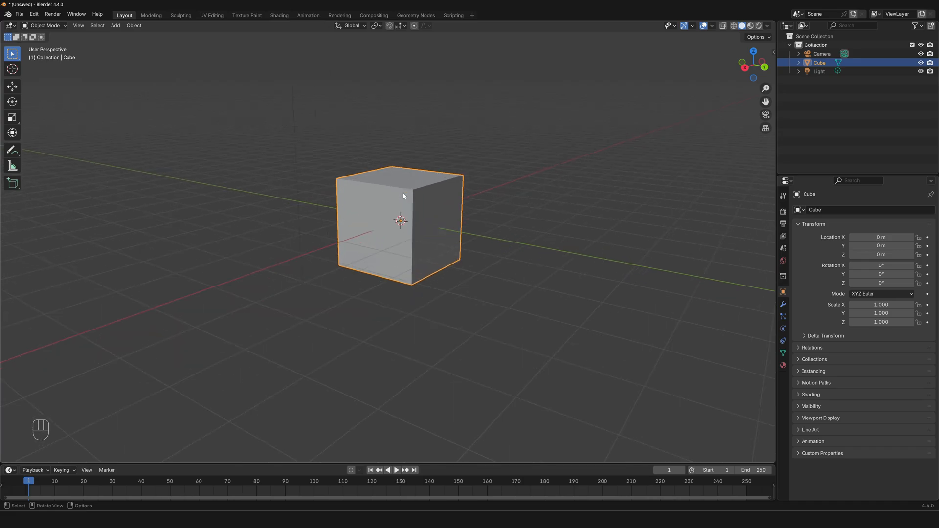
Zoom out and pan to recentre the view on the cube, camera and light
{"action": "scroll", "scroll_direction": "down", "scroll_amount": 3}
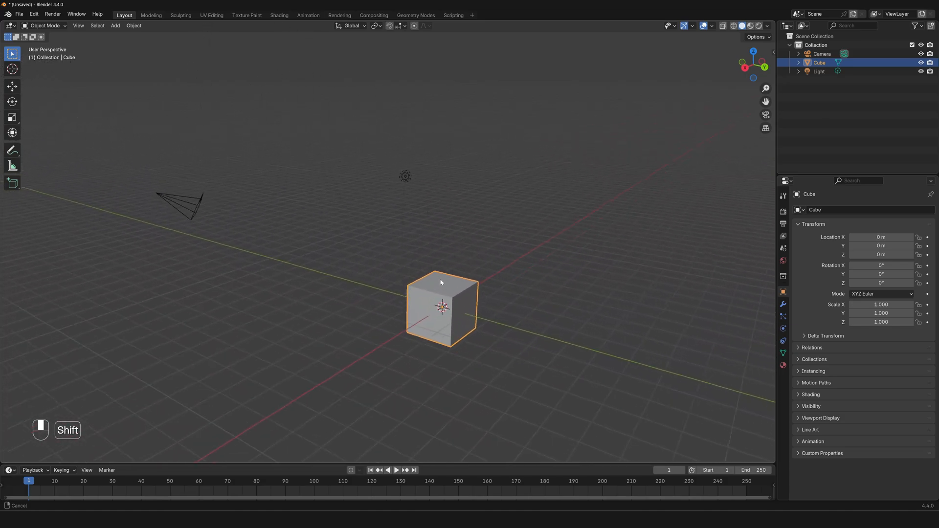
{"action": "left_click_drag", "start_coordinate": [440, 282], "coordinate": [451, 258]}
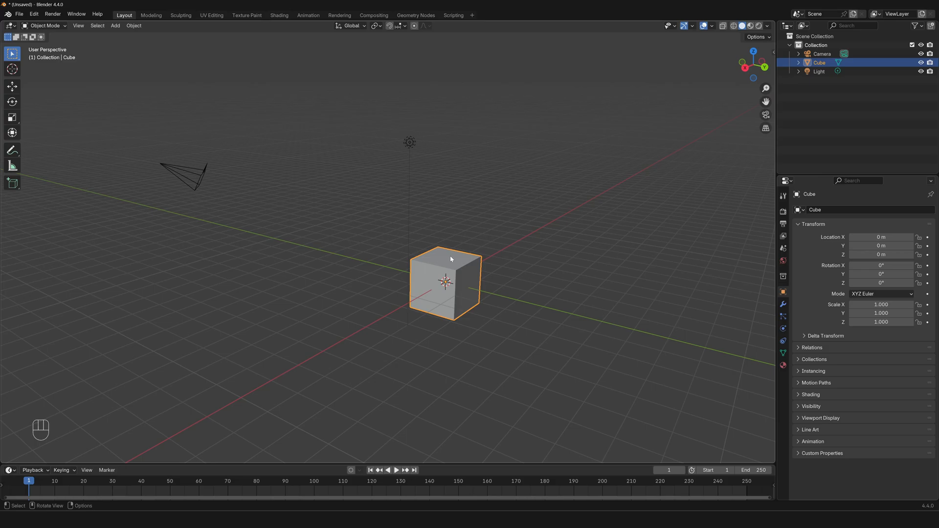
{"action": "mouse_move", "coordinate": [475, 308]}
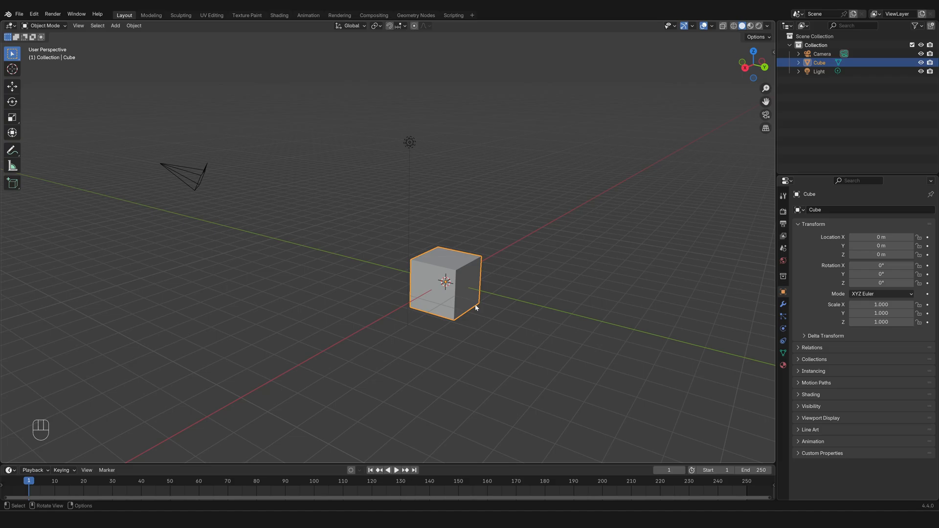
{"action": "mouse_move", "coordinate": [478, 294]}
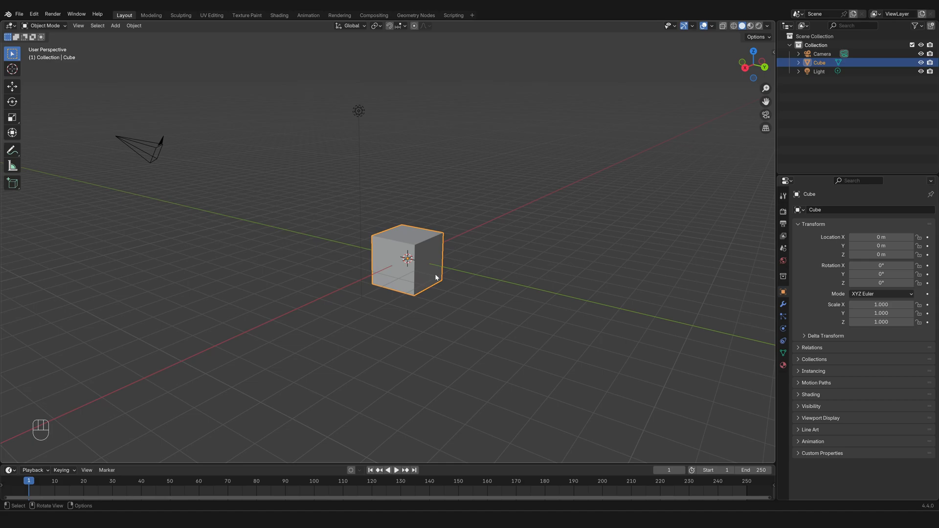
{"action": "mouse_move", "coordinate": [436, 293]}
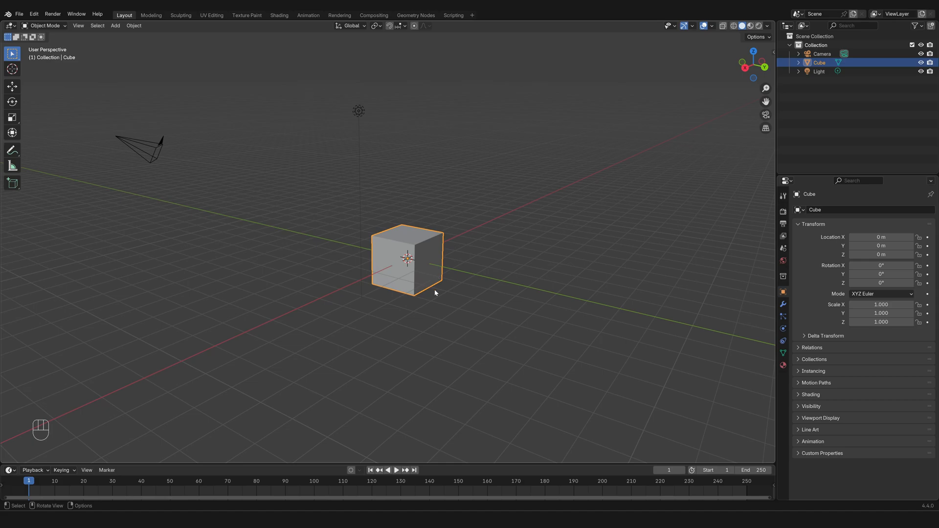
{"action": "mouse_move", "coordinate": [376, 293]}
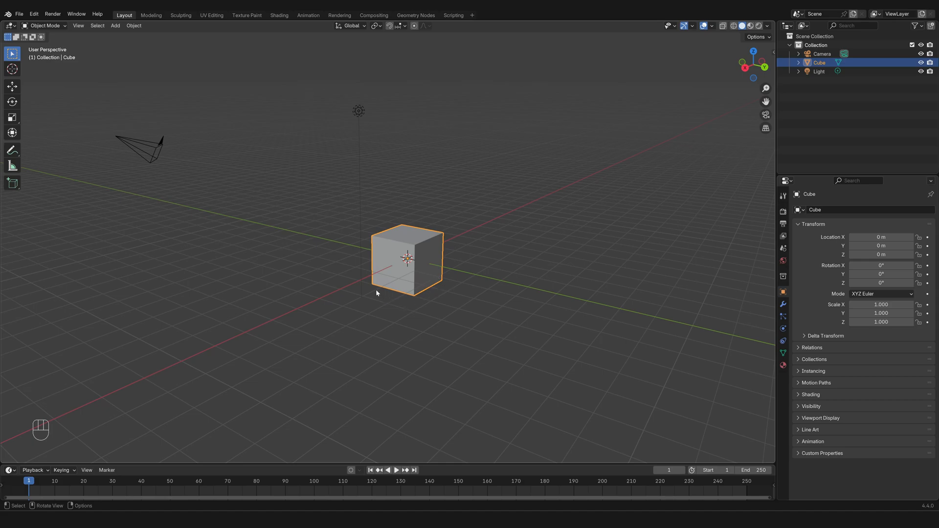
{"action": "mouse_move", "coordinate": [375, 241]}
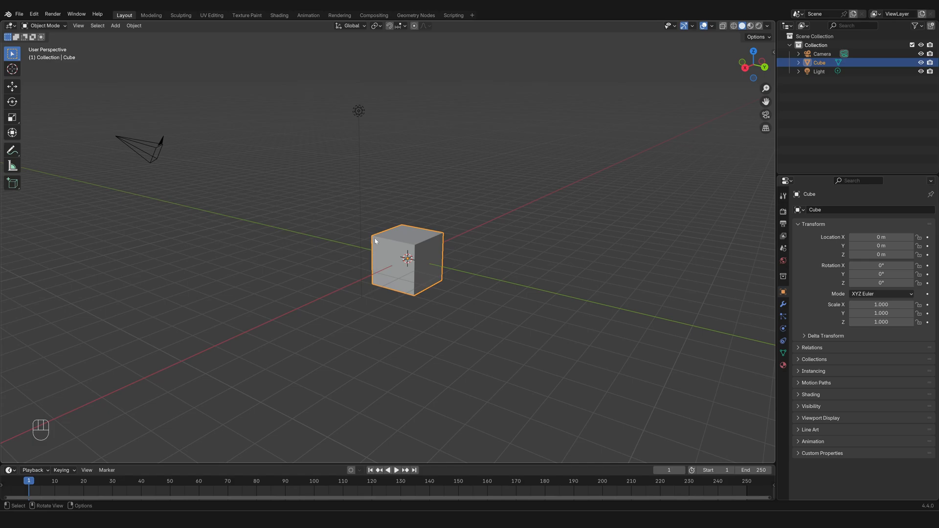
{"action": "mouse_move", "coordinate": [400, 232]}
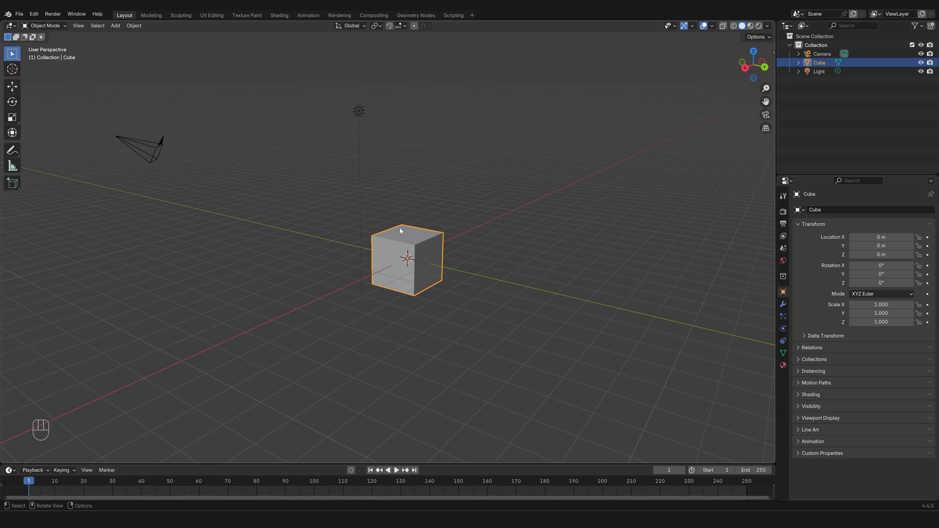
{"action": "mouse_move", "coordinate": [444, 272]}
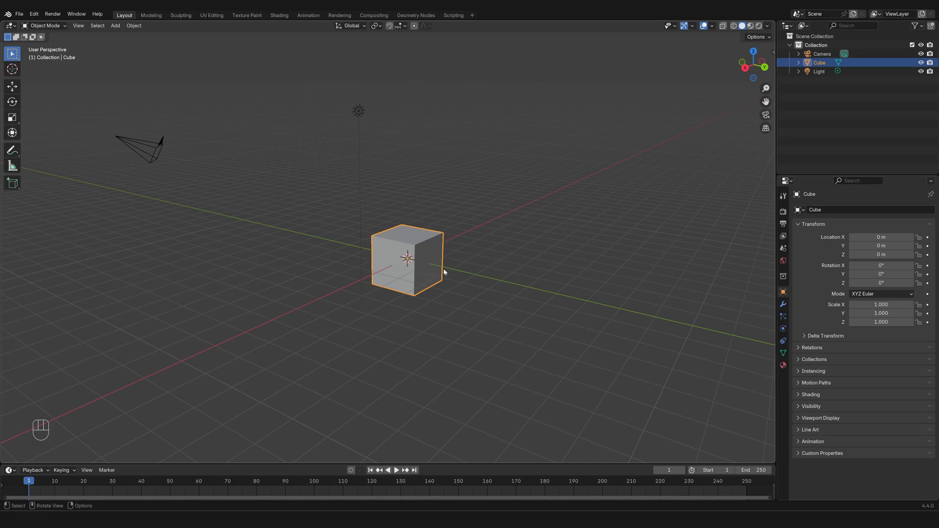
{"action": "mouse_move", "coordinate": [496, 307]}
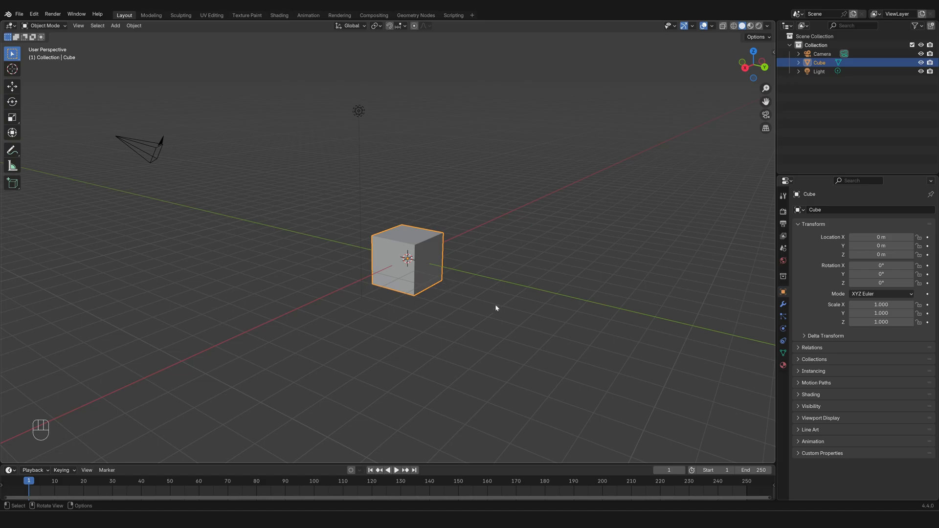
{"action": "mouse_move", "coordinate": [443, 307]}
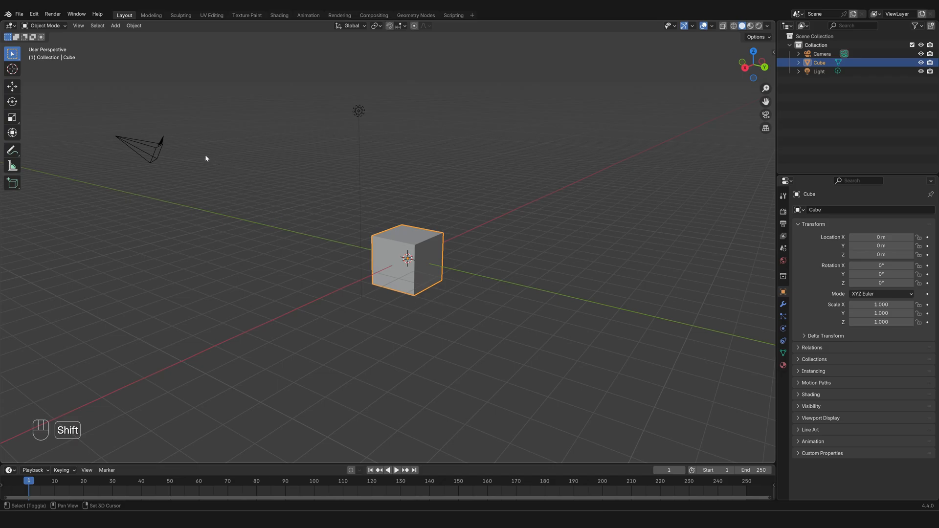
{"action": "mouse_move", "coordinate": [161, 145]}
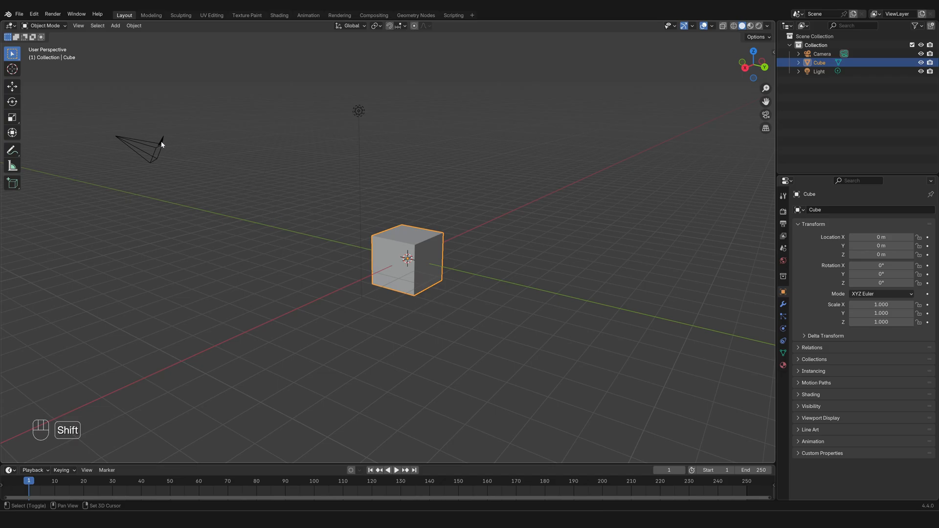
{"action": "left_click", "coordinate": [144, 150]}
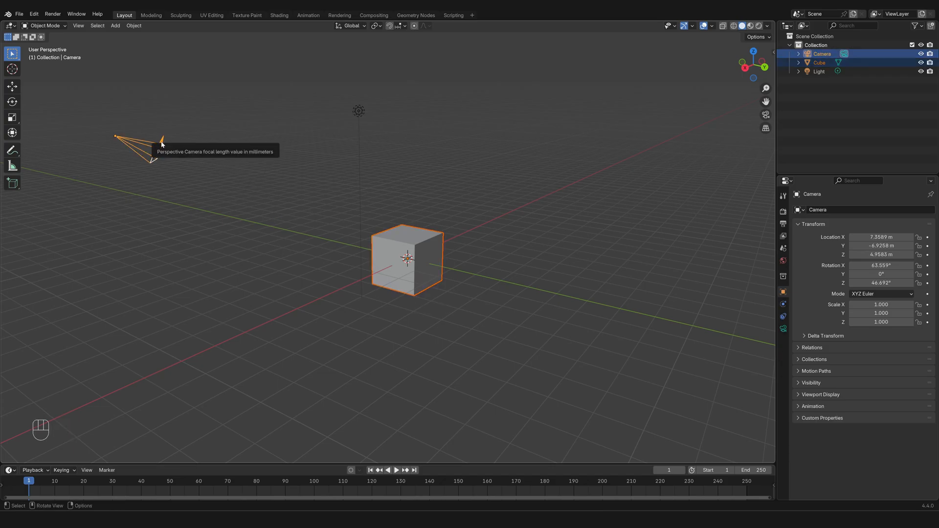
{"action": "mouse_move", "coordinate": [228, 248]}
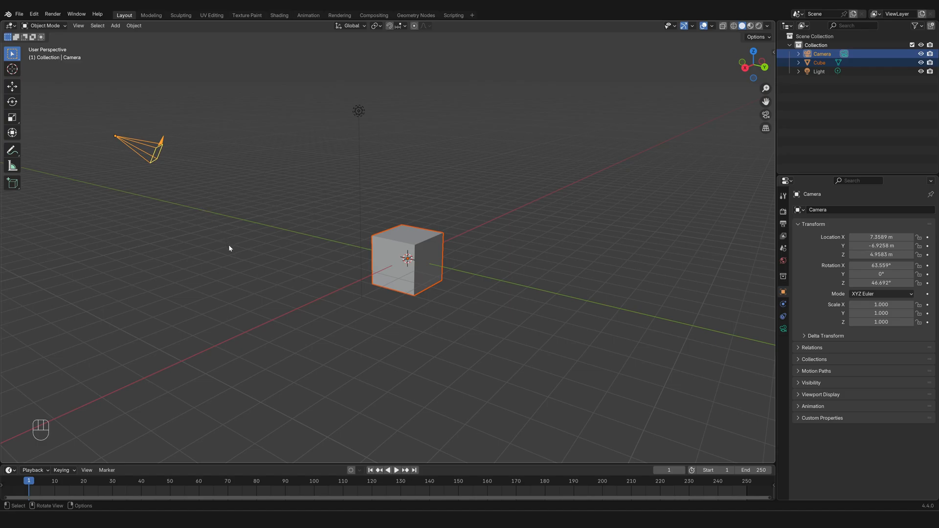
{"action": "mouse_move", "coordinate": [131, 184]}
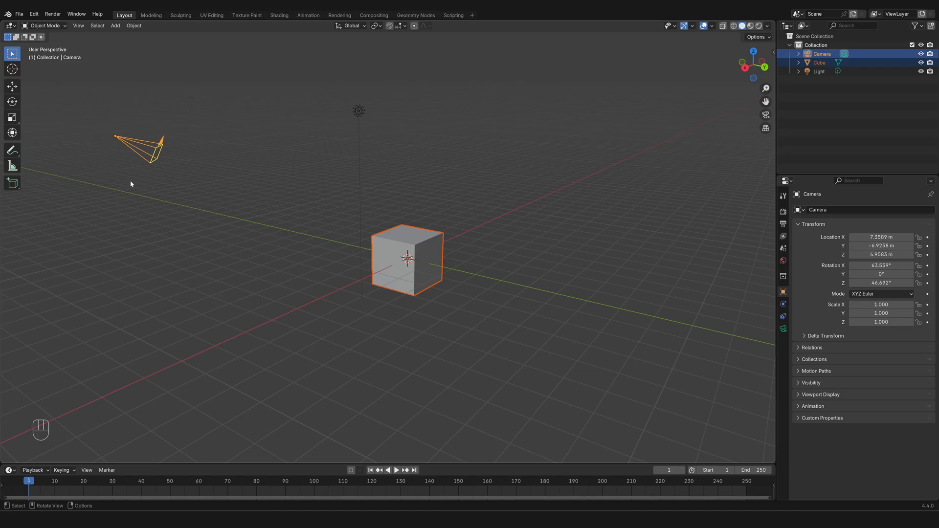
{"action": "mouse_move", "coordinate": [152, 177]}
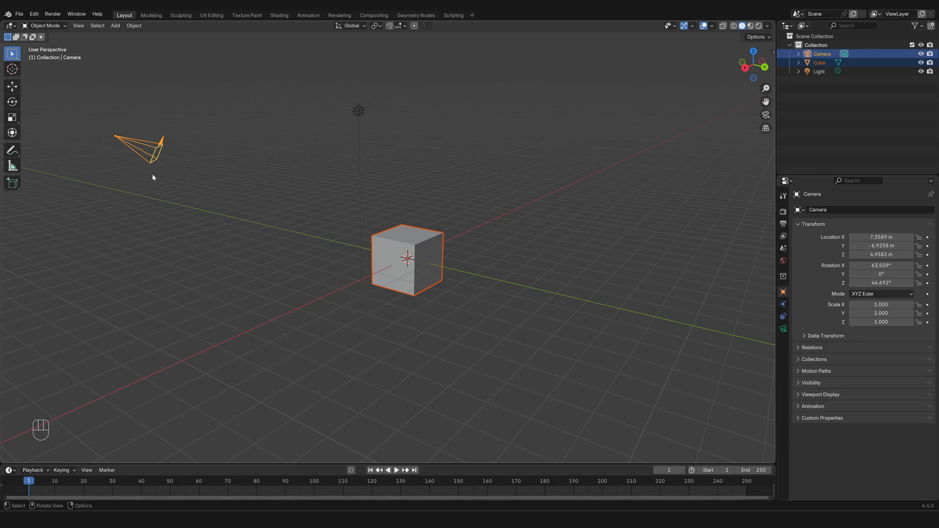
{"action": "mouse_move", "coordinate": [285, 305]}
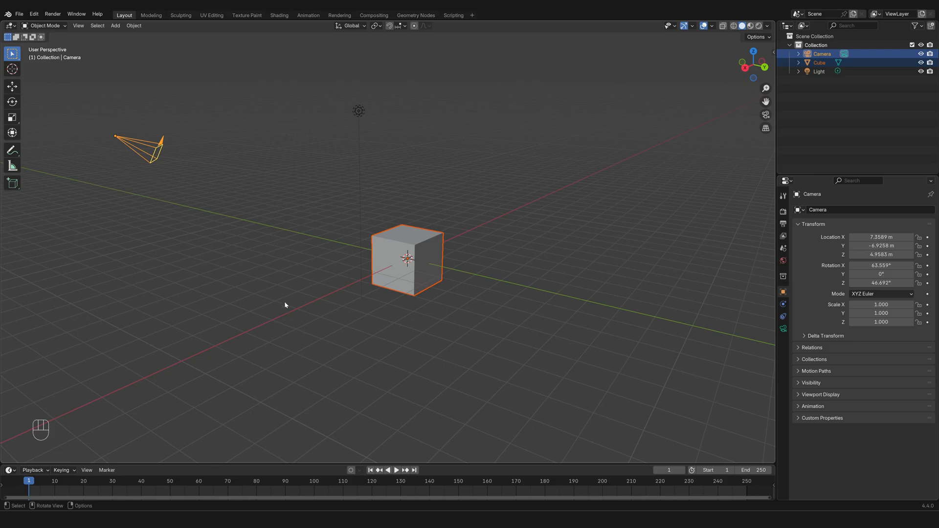
{"action": "mouse_move", "coordinate": [417, 303]}
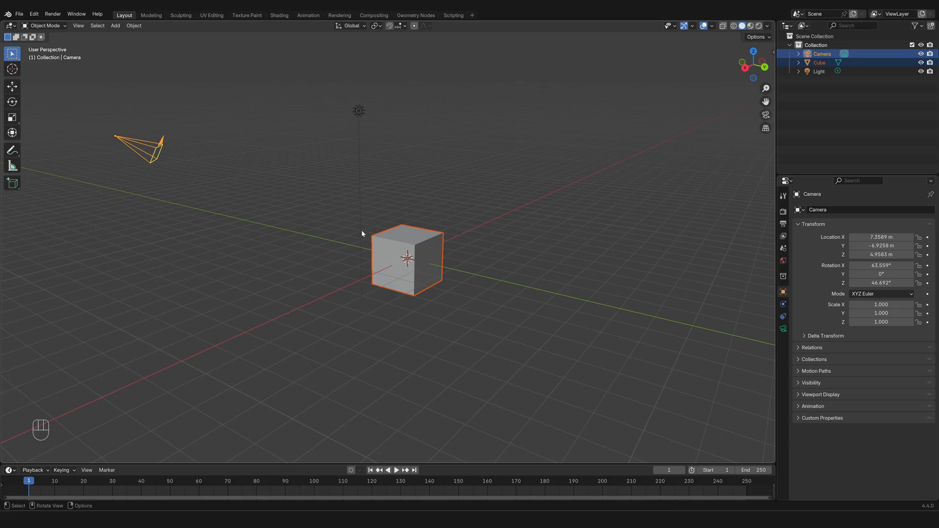
{"action": "mouse_move", "coordinate": [478, 289]}
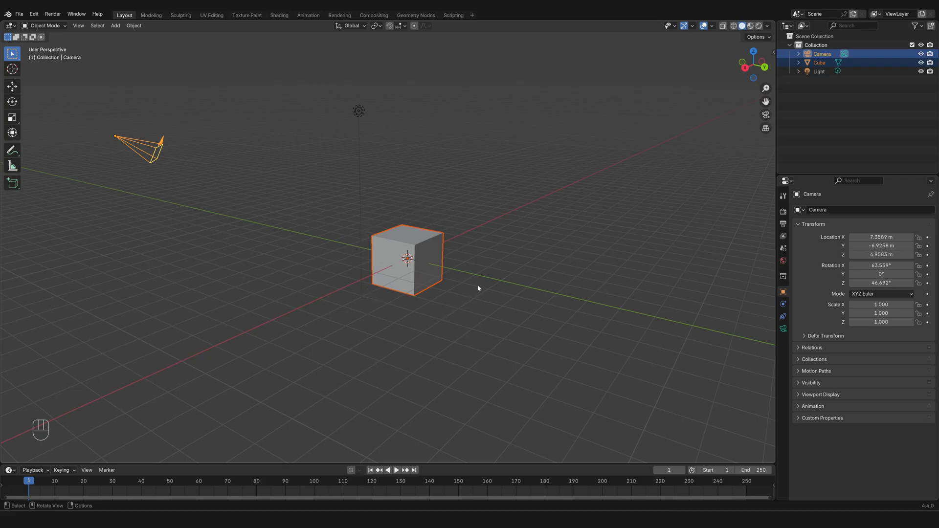
{"action": "mouse_move", "coordinate": [238, 181]}
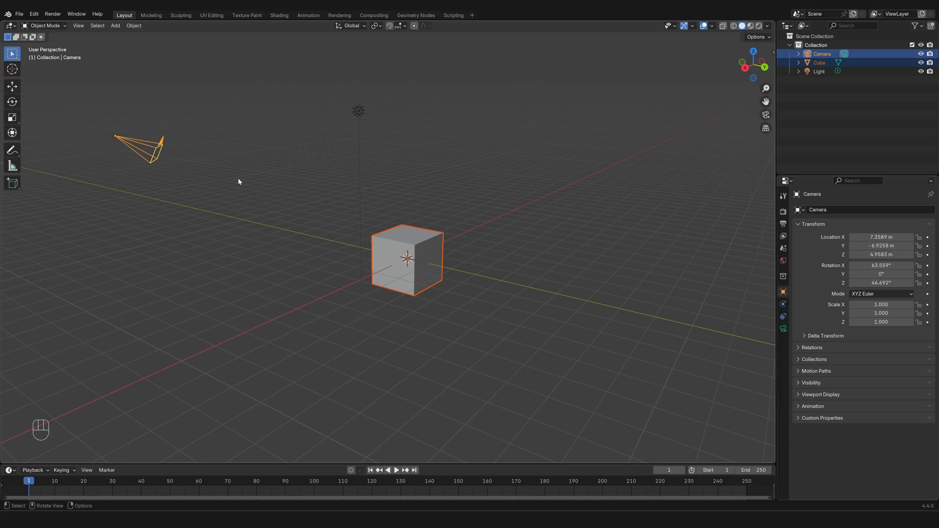
{"action": "mouse_move", "coordinate": [254, 179]}
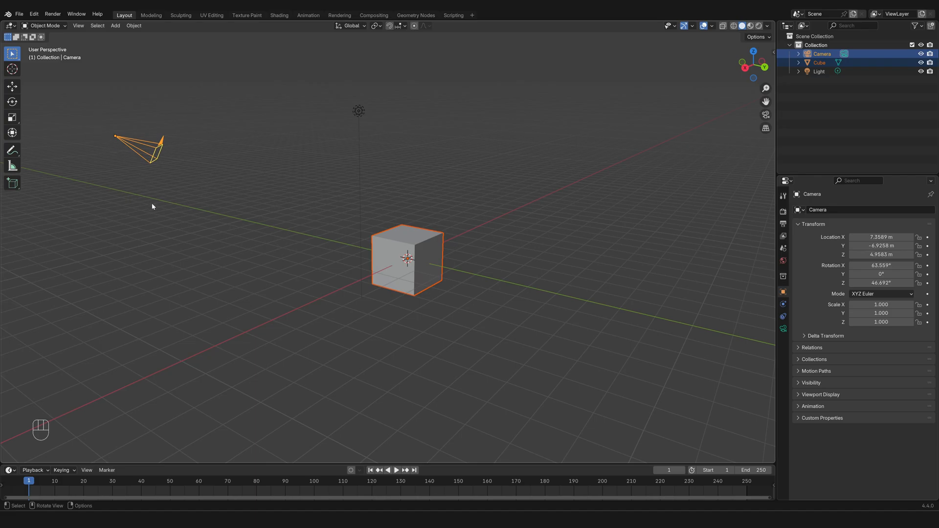
{"action": "mouse_move", "coordinate": [155, 210]}
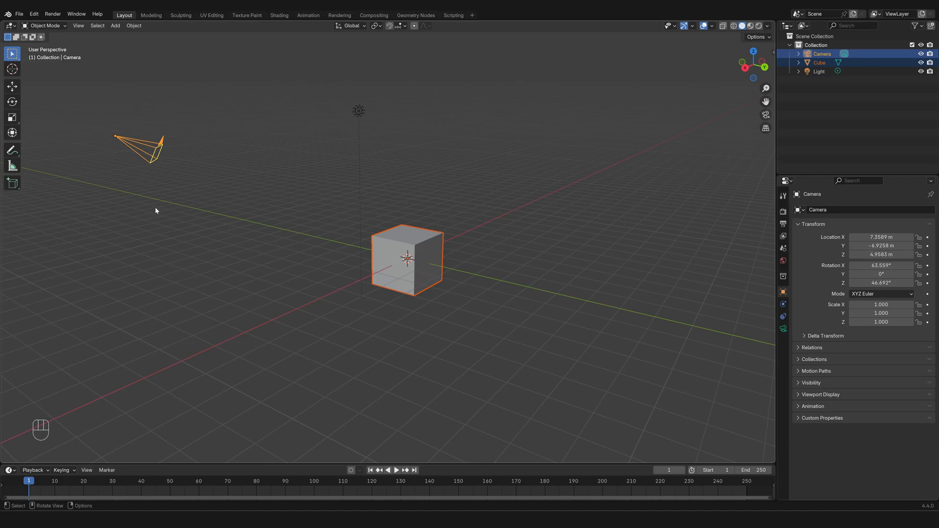
{"action": "mouse_move", "coordinate": [302, 239]}
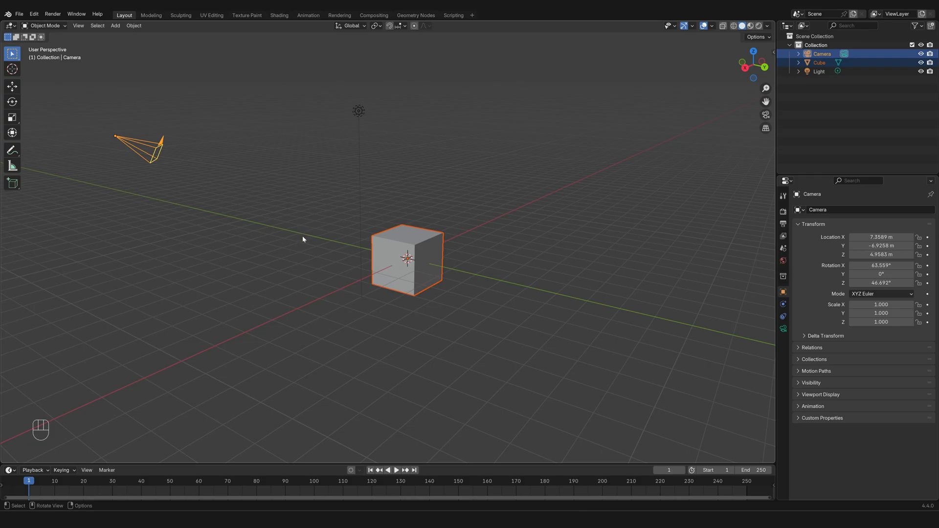
{"action": "mouse_move", "coordinate": [414, 126]}
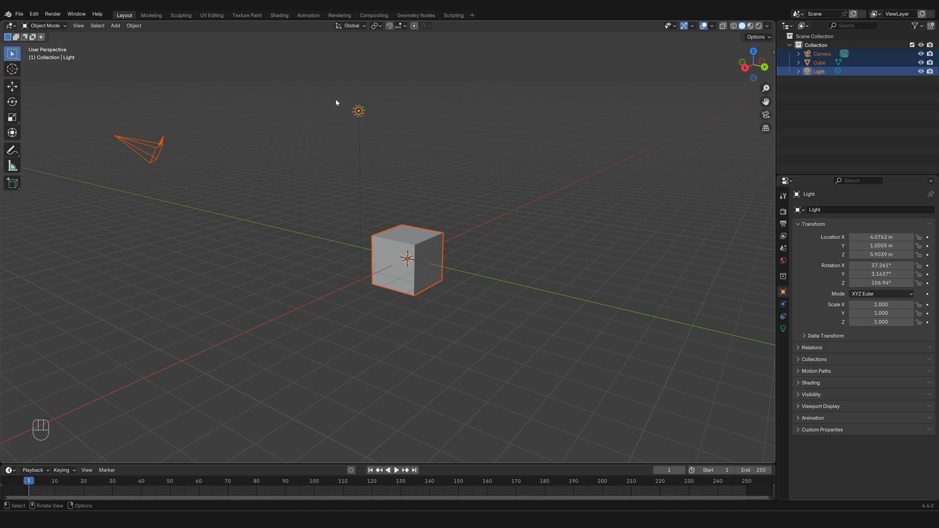
{"action": "mouse_move", "coordinate": [350, 88]}
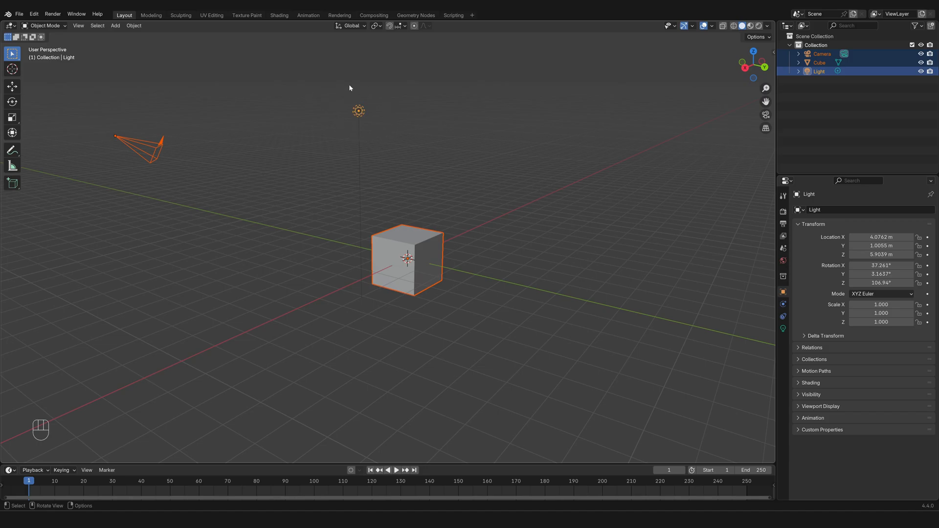
{"action": "mouse_move", "coordinate": [333, 136]}
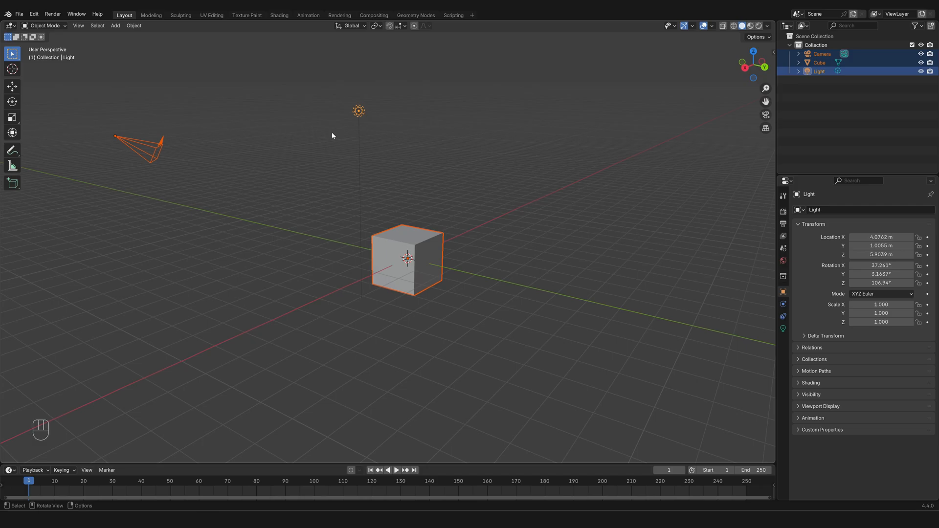
{"action": "mouse_move", "coordinate": [435, 181]}
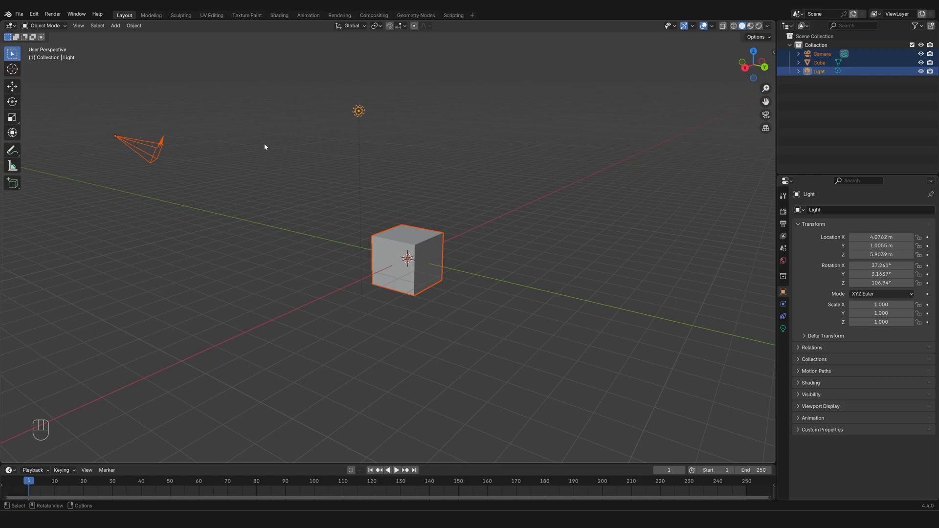
{"action": "mouse_move", "coordinate": [257, 144]}
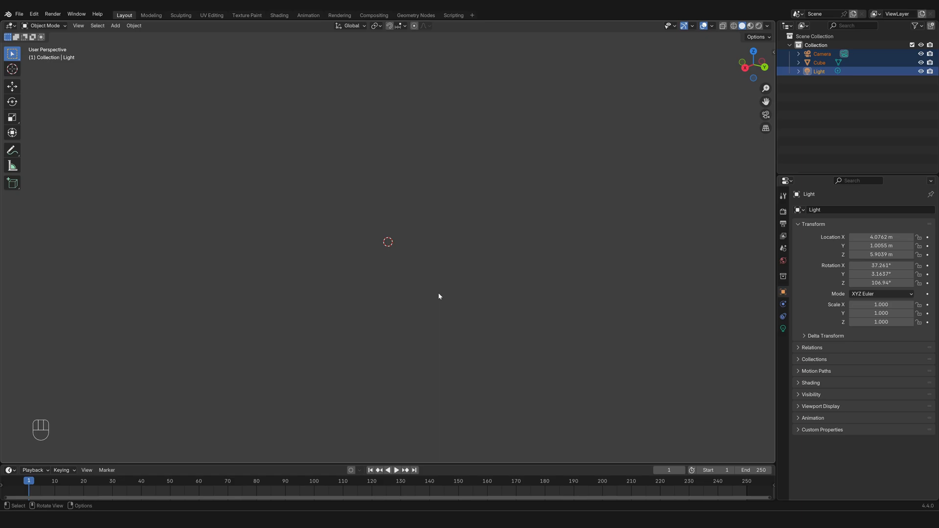
{"action": "mouse_move", "coordinate": [378, 116]}
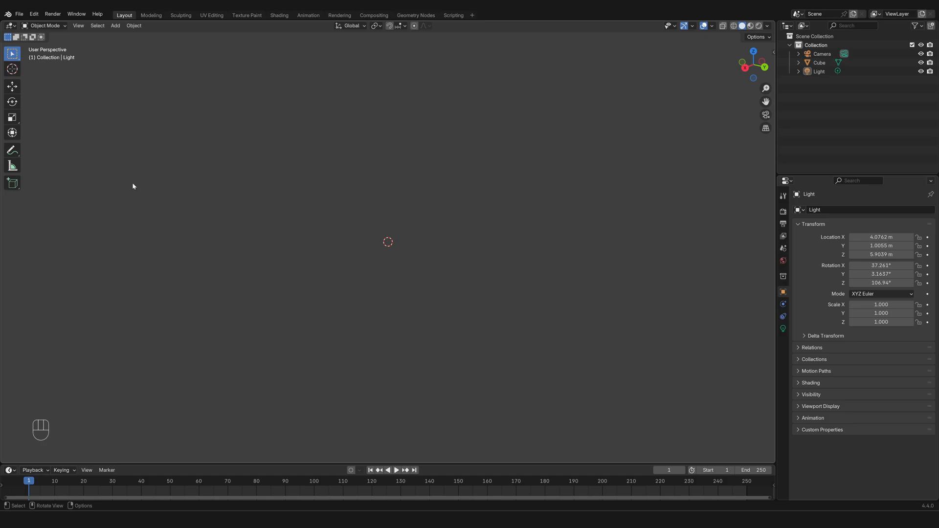
{"action": "mouse_move", "coordinate": [678, 268]}
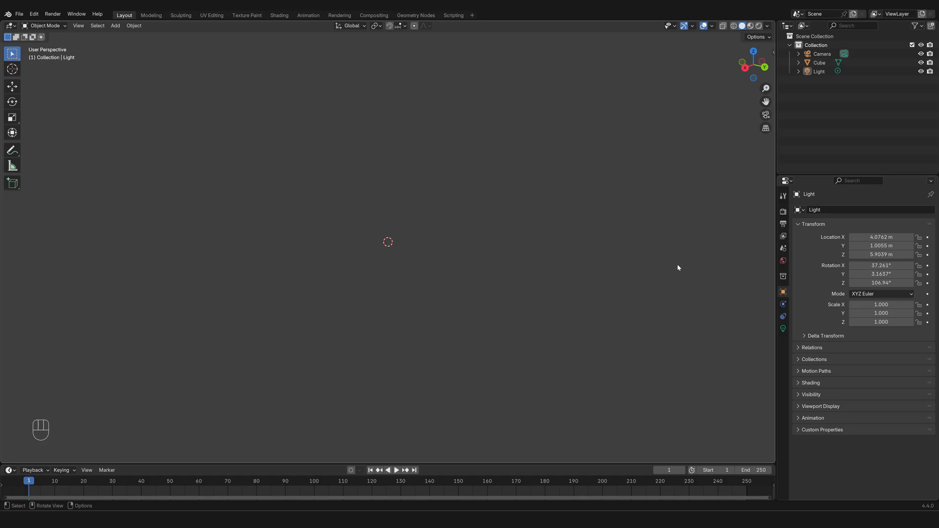
{"action": "mouse_move", "coordinate": [640, 283]}
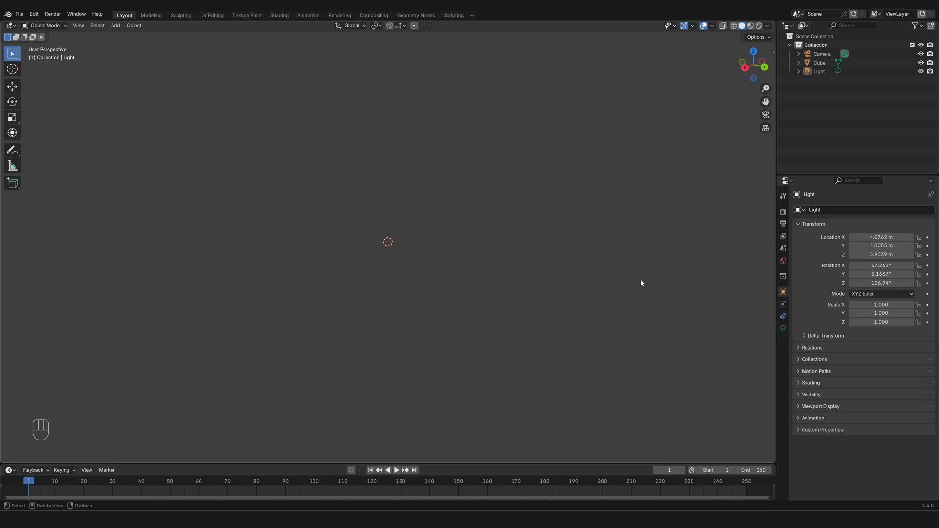
Use the A key twice to change selection, ending with cube, camera and light selected
{"action": "key", "text": "a"}
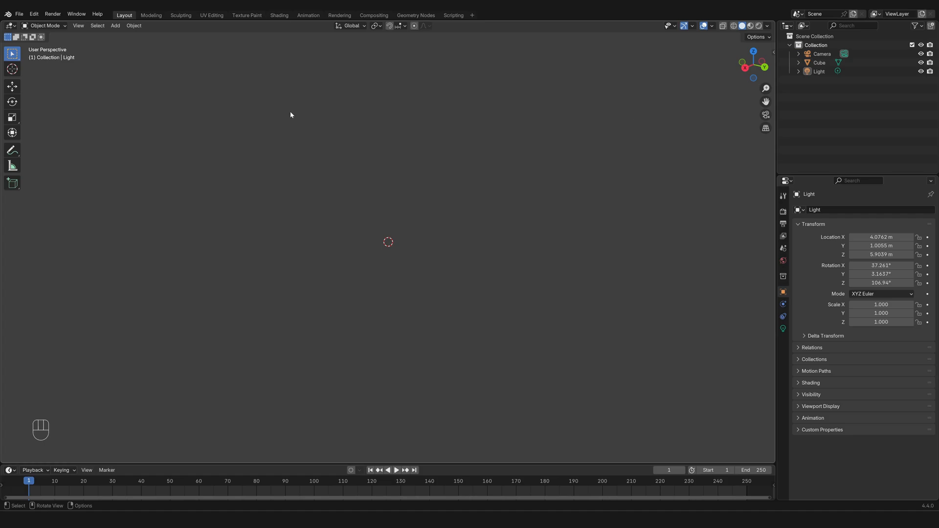
{"action": "mouse_move", "coordinate": [669, 270]}
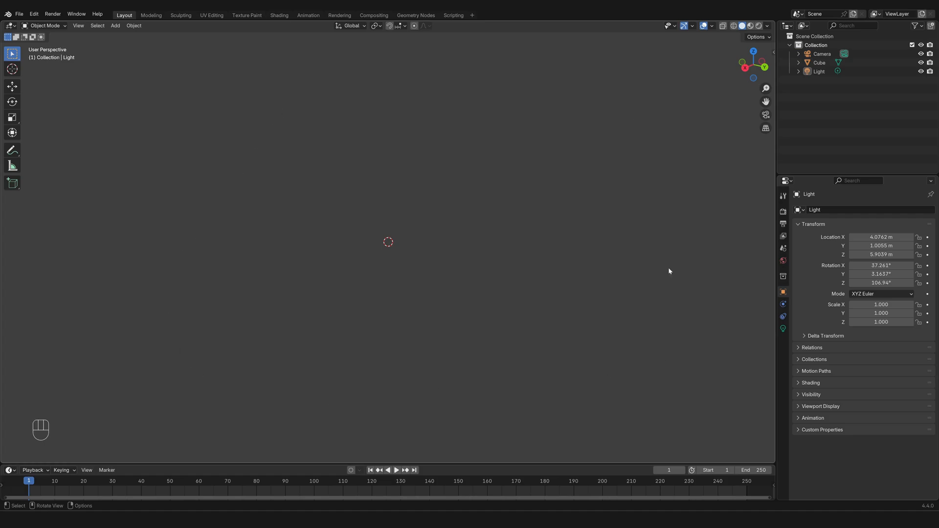
{"action": "mouse_move", "coordinate": [410, 138]}
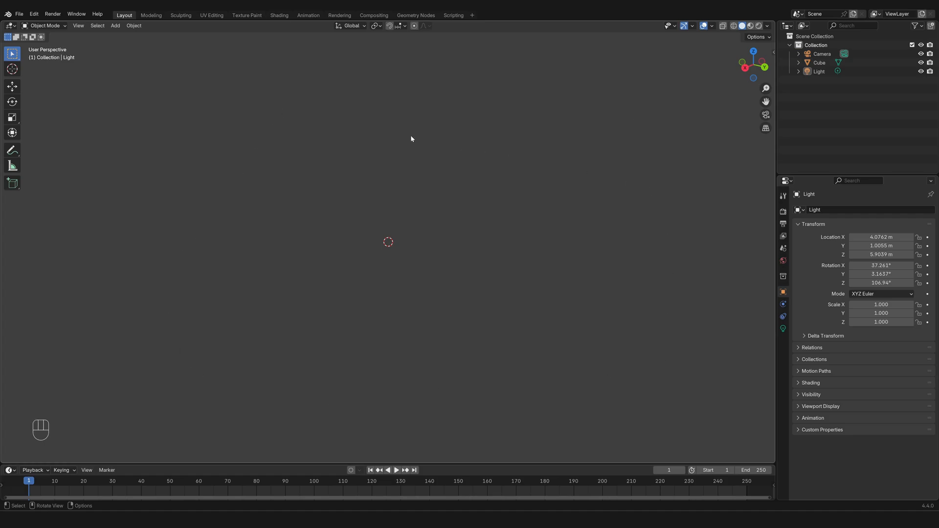
{"action": "key", "text": "a"}
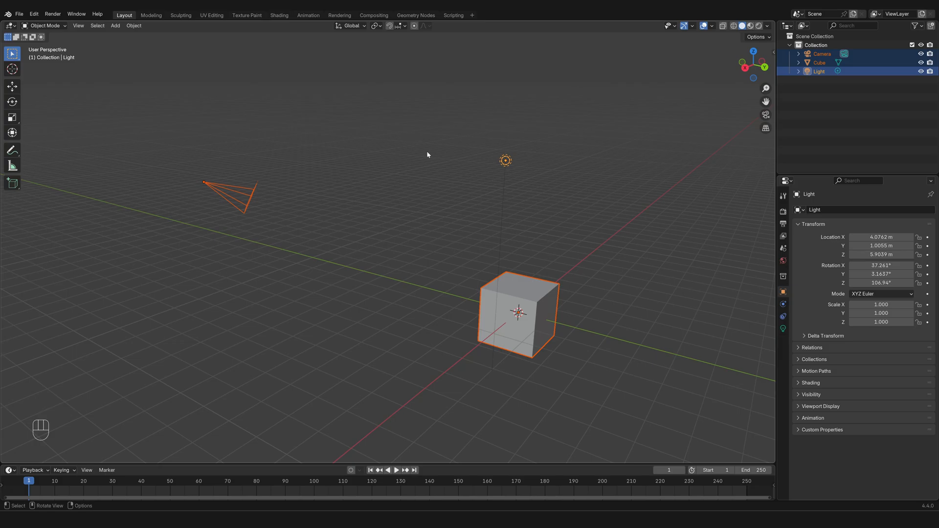
{"action": "mouse_move", "coordinate": [328, 322]}
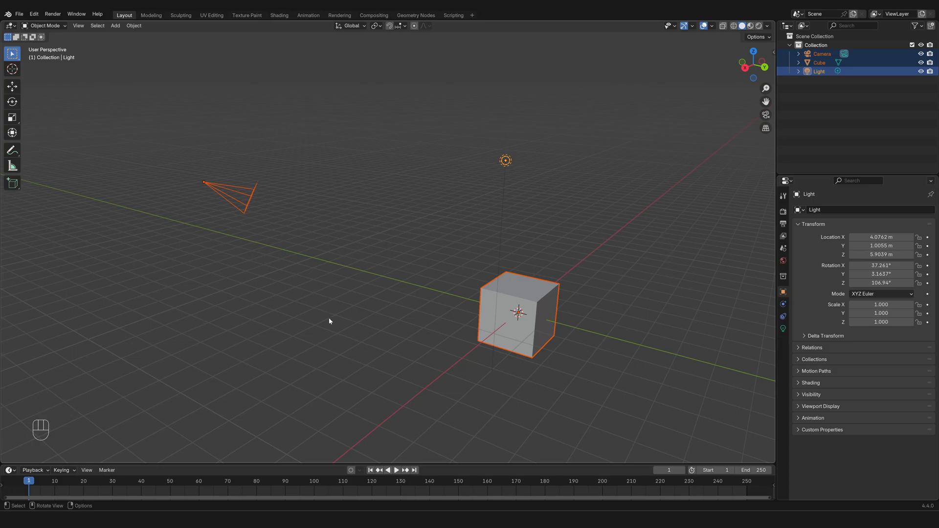
{"action": "mouse_move", "coordinate": [441, 382]}
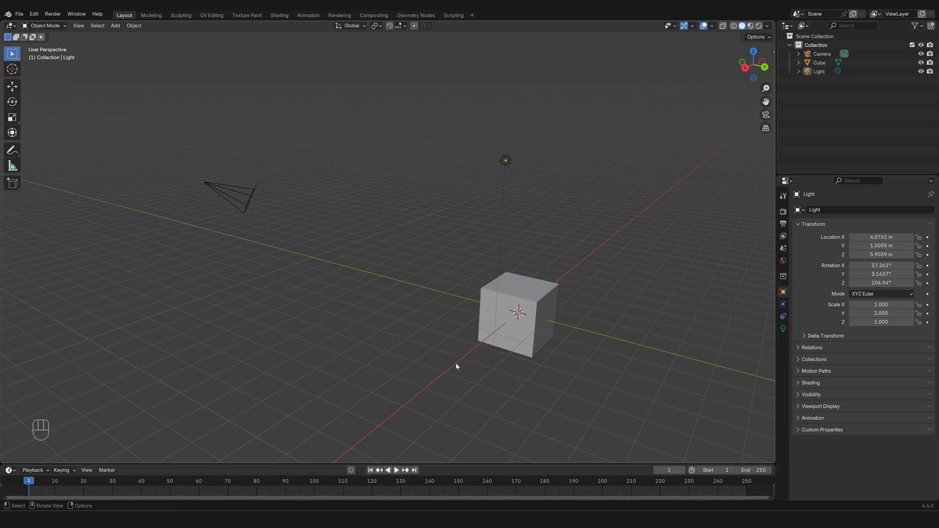
{"action": "mouse_move", "coordinate": [547, 350]}
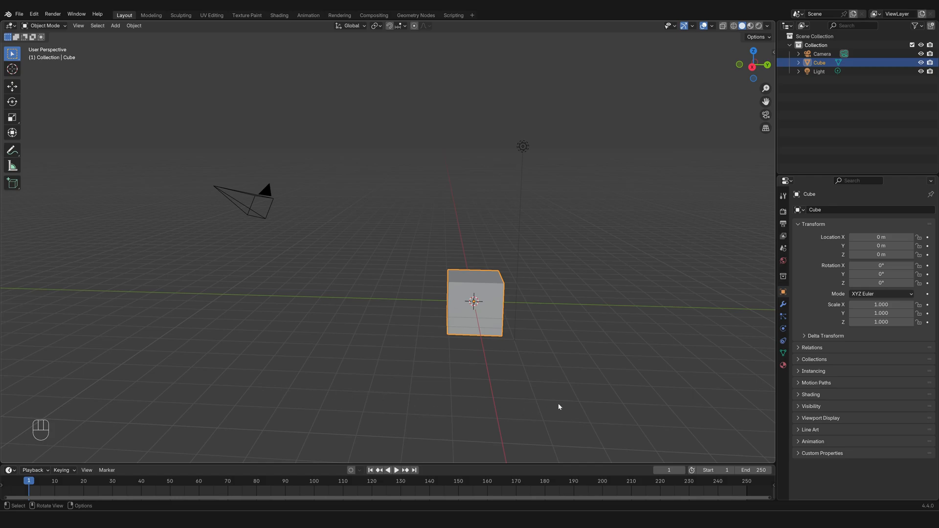
{"action": "mouse_move", "coordinate": [662, 235]}
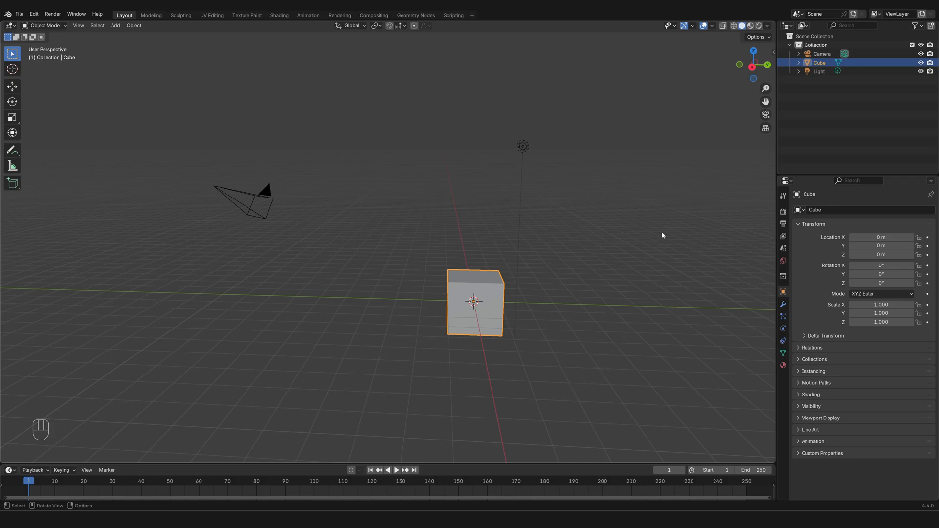